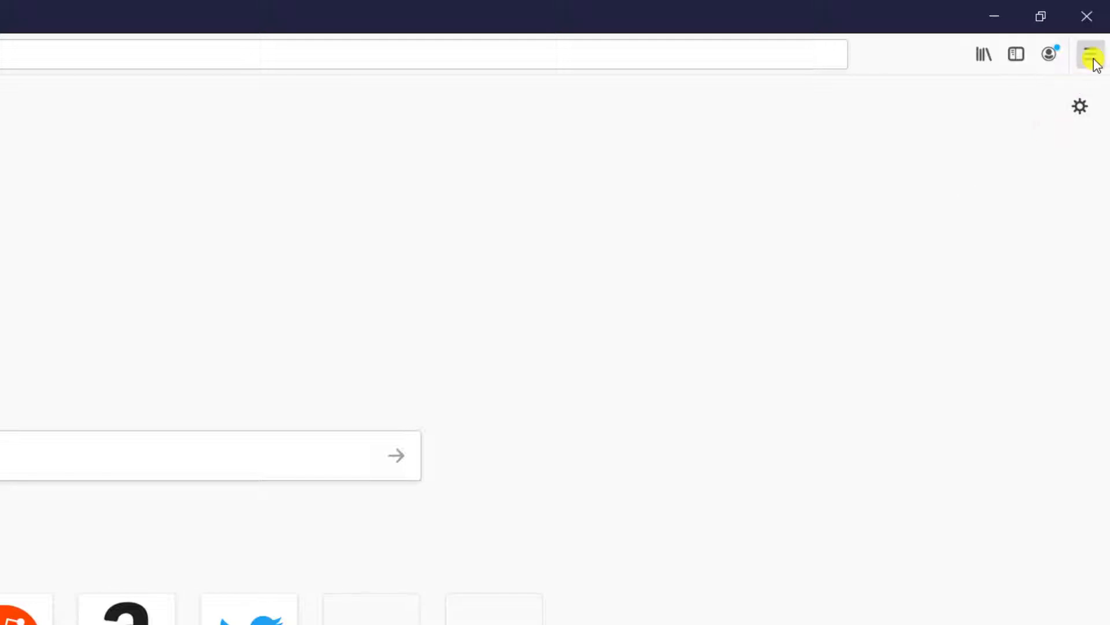
# Search the Firefox add-ons site for 'gram' to find Grammarly extensions
pyautogui.click(1091, 54)
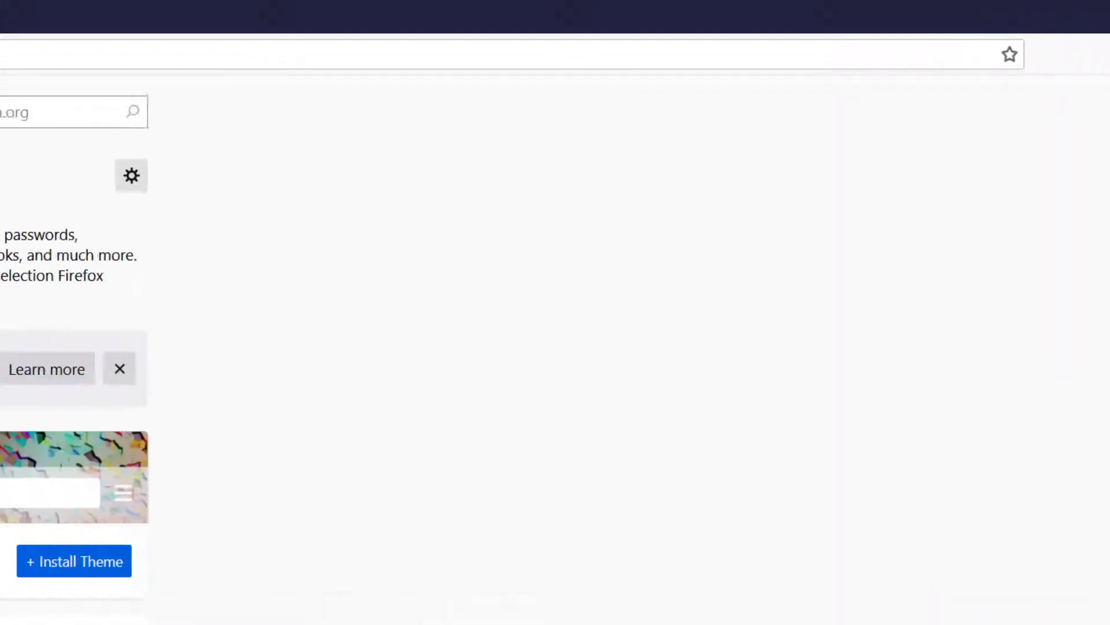
pyautogui.write('grammarly')
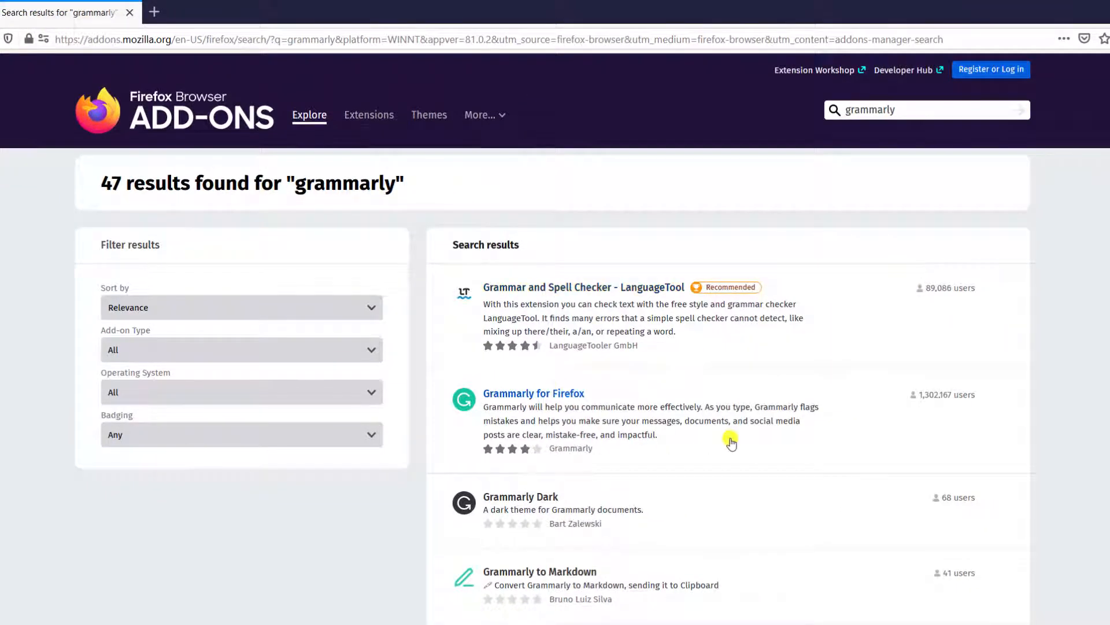
# Add Grammarly for Firefox from its result page and grant the permissions prompt
pyautogui.click(533, 394)
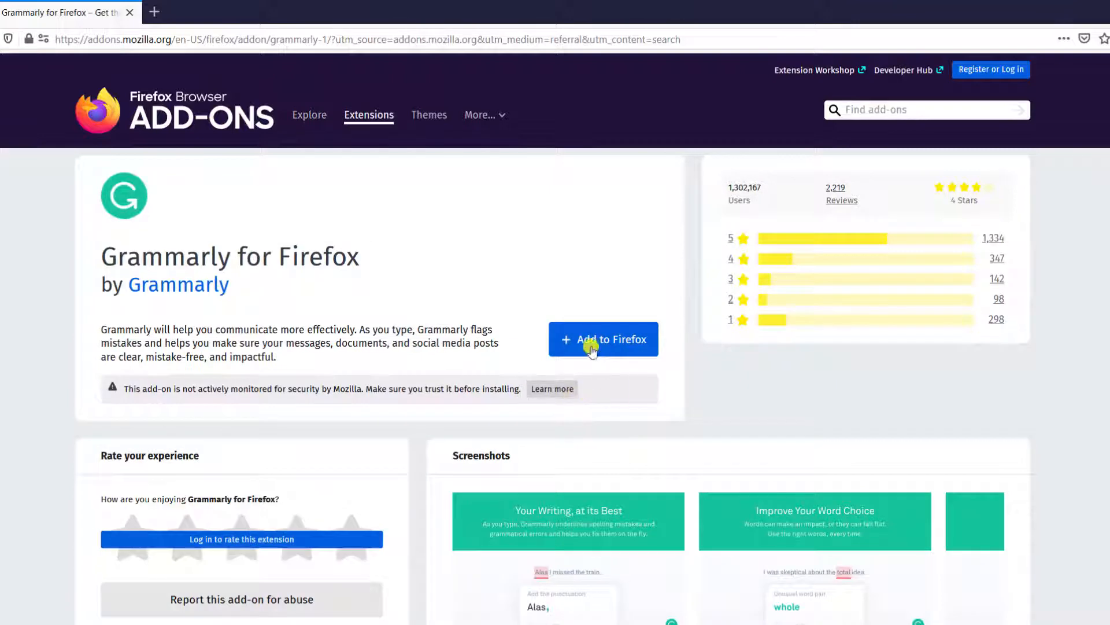
pyautogui.click(603, 339)
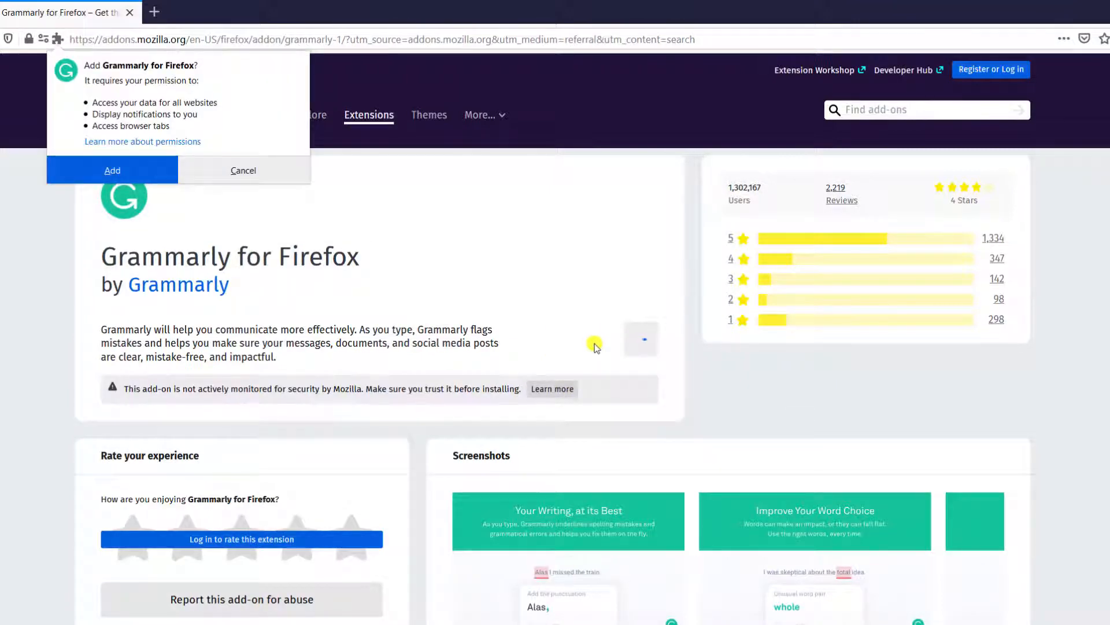
pyautogui.click(112, 170)
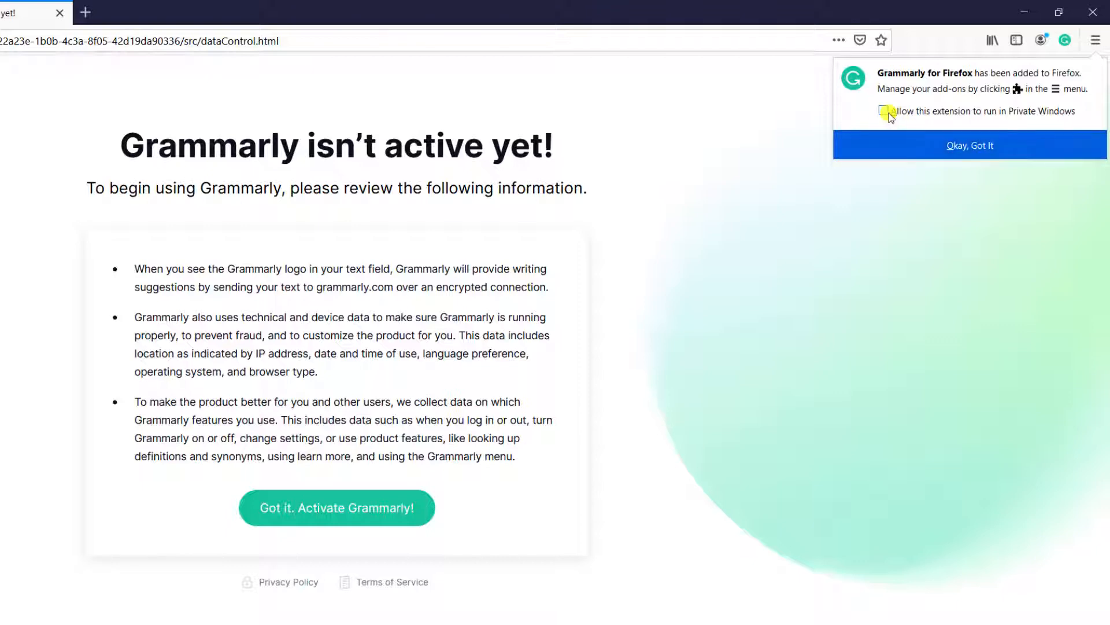
# Activate Grammarly from its toolbar popup and accept the data notice
pyautogui.click(884, 111)
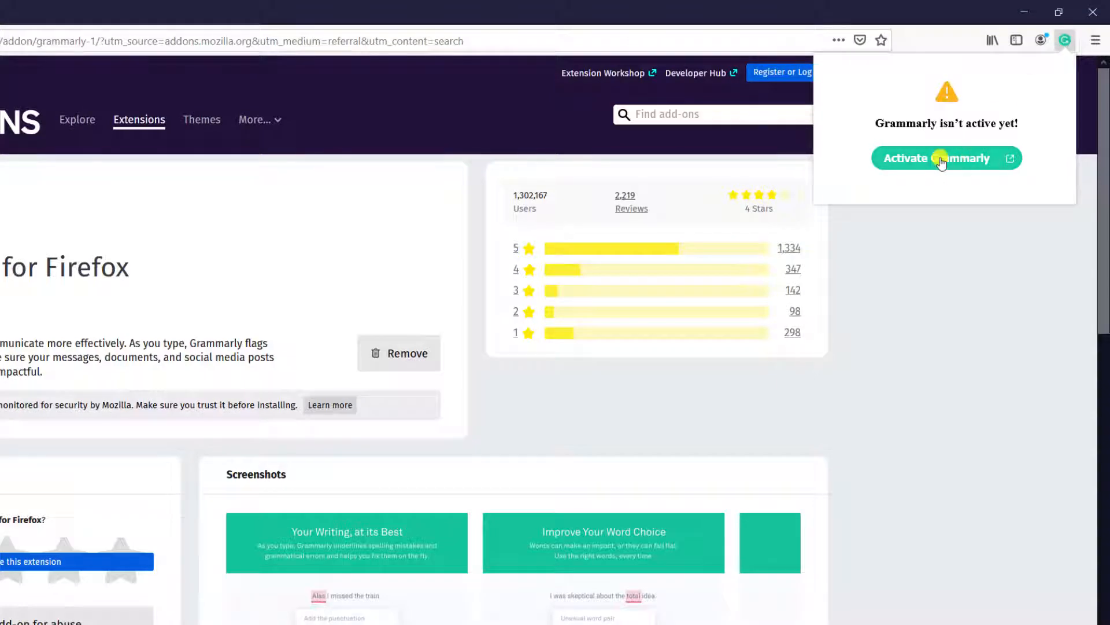
pyautogui.click(946, 158)
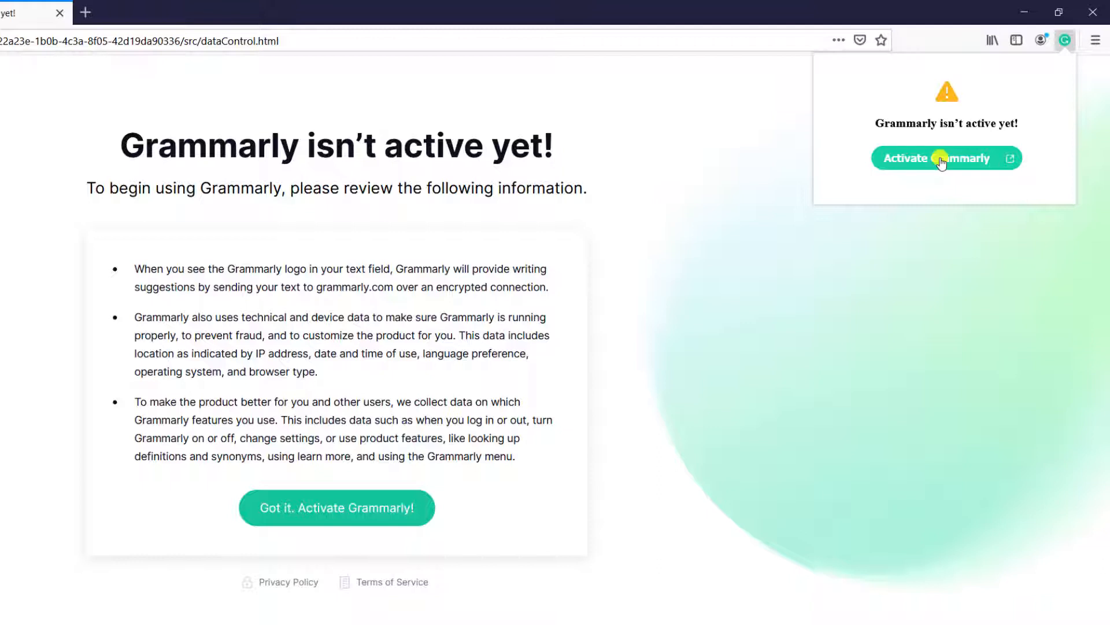
pyautogui.moveTo(641, 450)
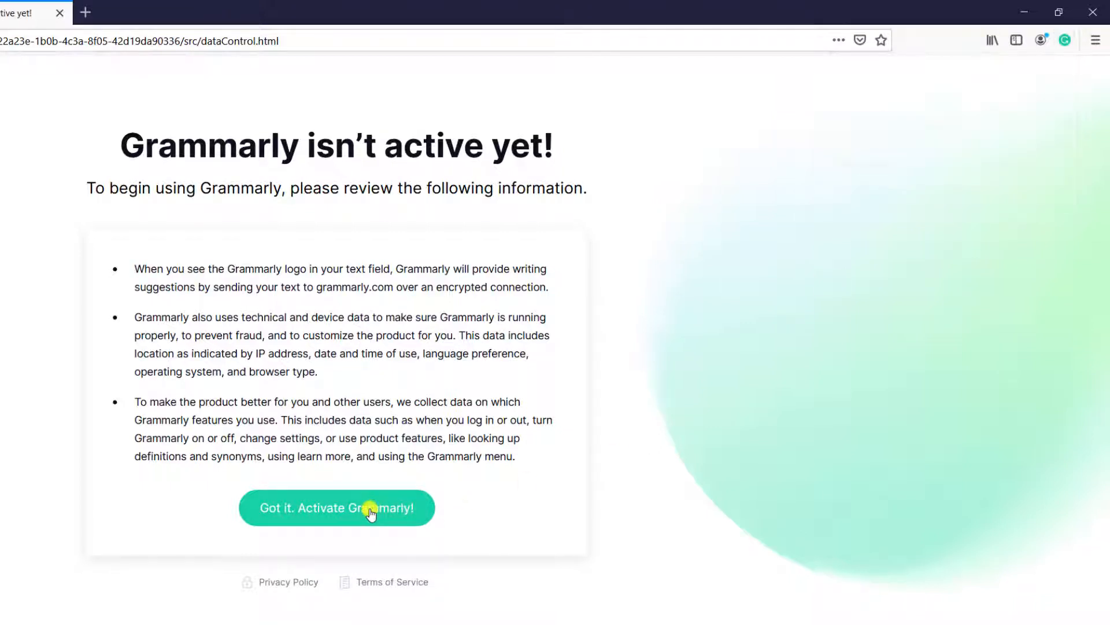
pyautogui.click(337, 508)
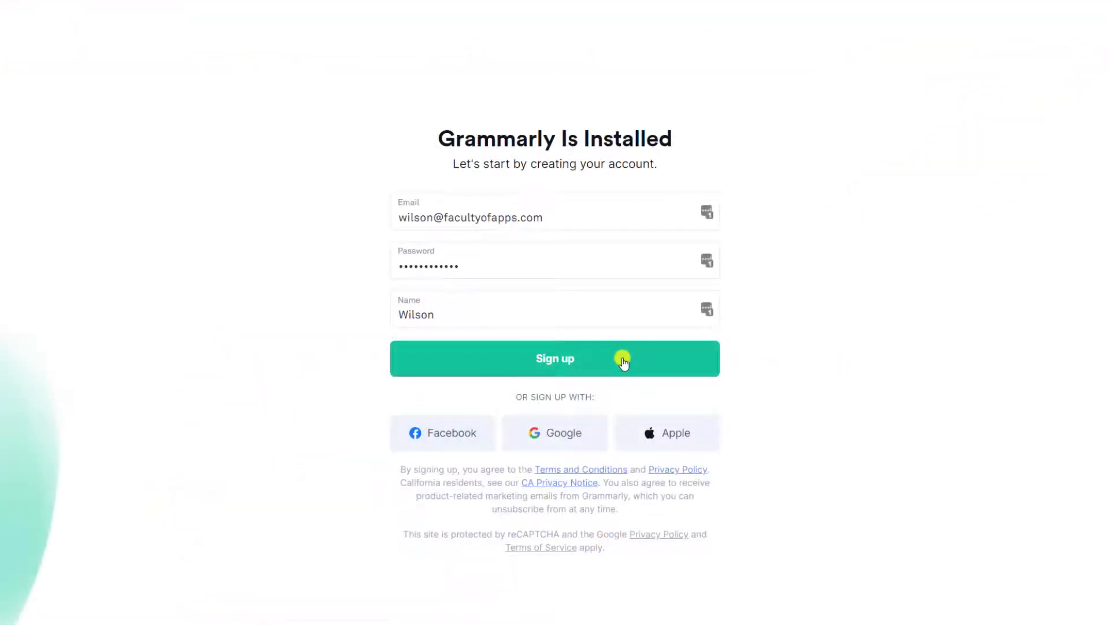
# Sign up for a Grammarly account, answering Work and 'I'm not sure' in onboarding
pyautogui.click(554, 359)
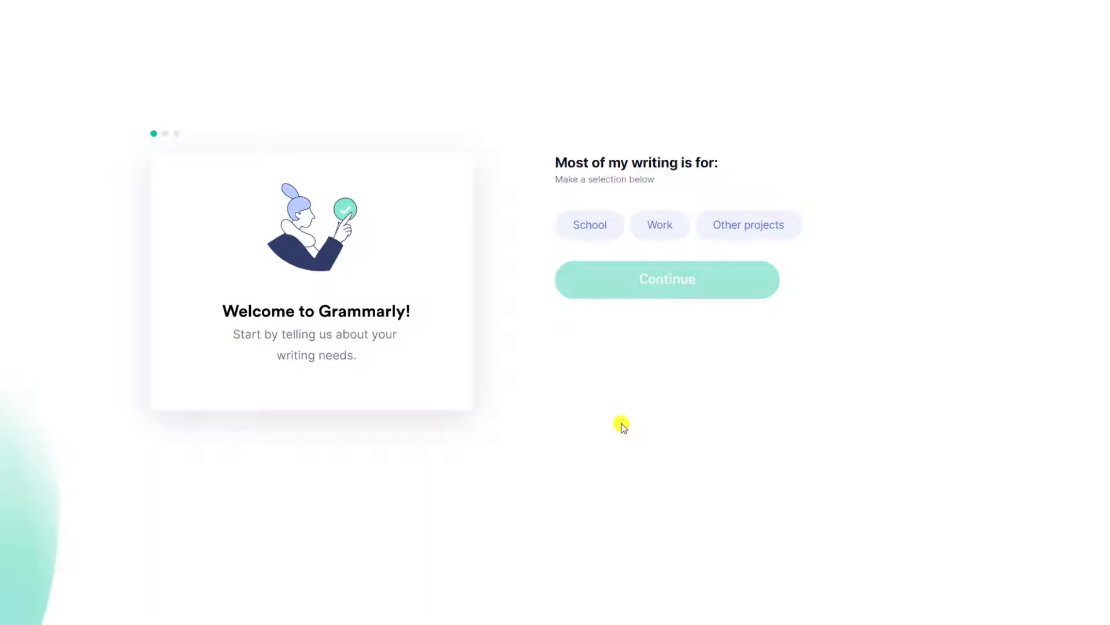
pyautogui.click(658, 224)
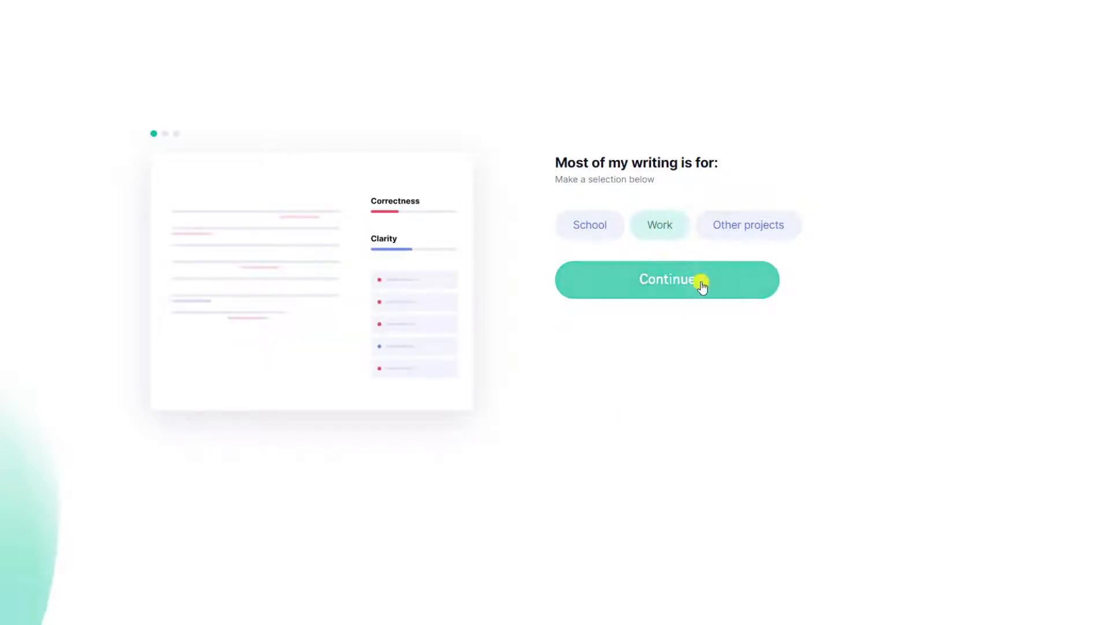
pyautogui.click(667, 279)
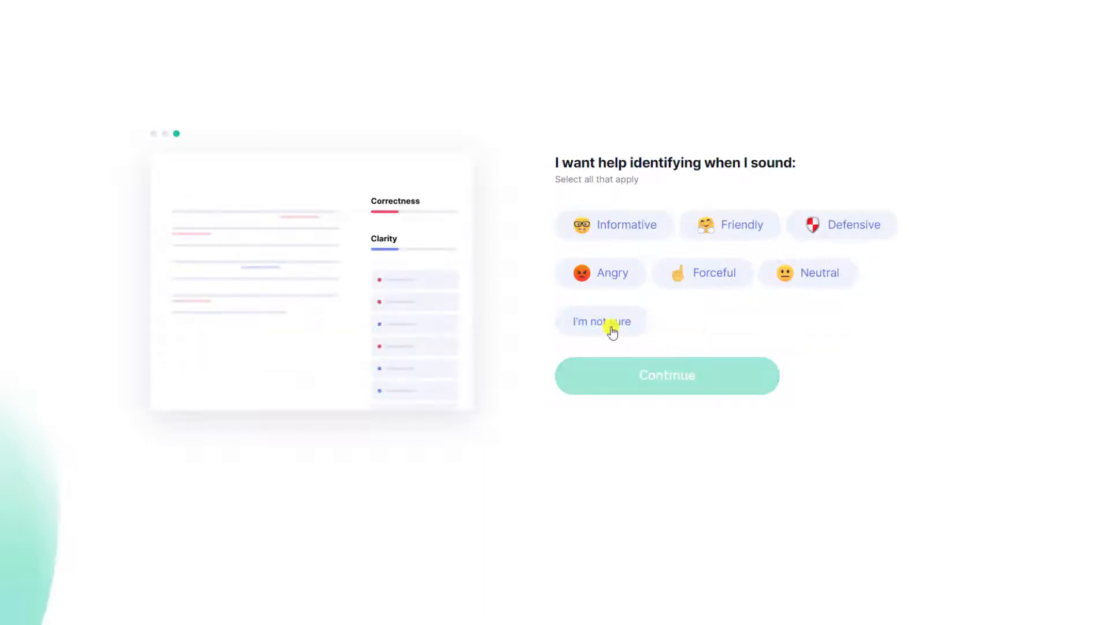
pyautogui.click(600, 320)
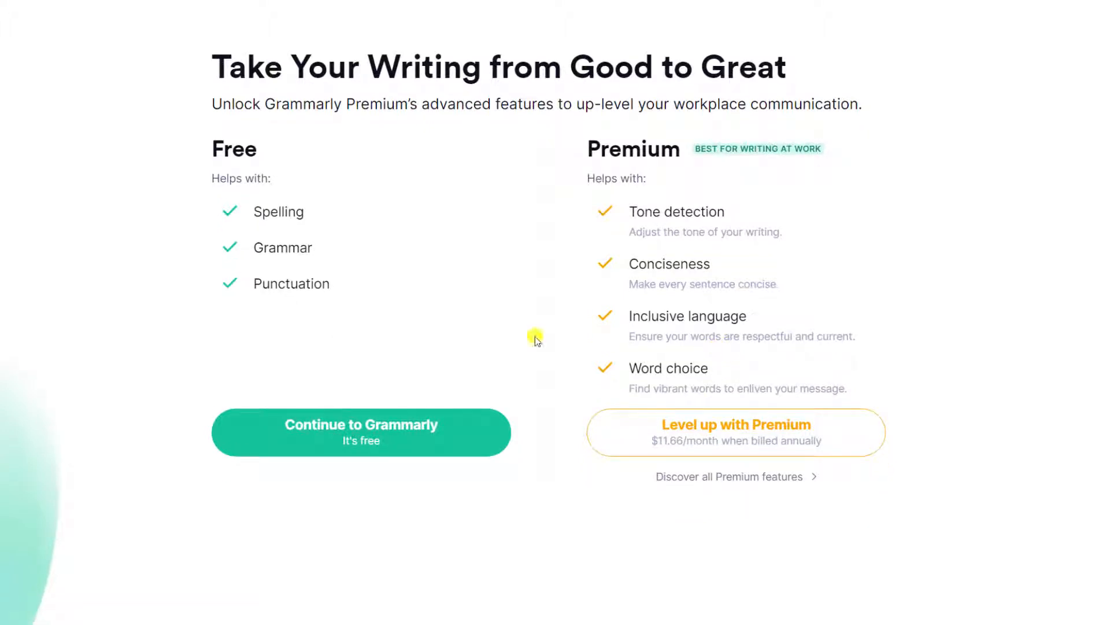
# Choose 'Continue to Grammarly (It's free)' and skip the welcome tour
pyautogui.click(361, 431)
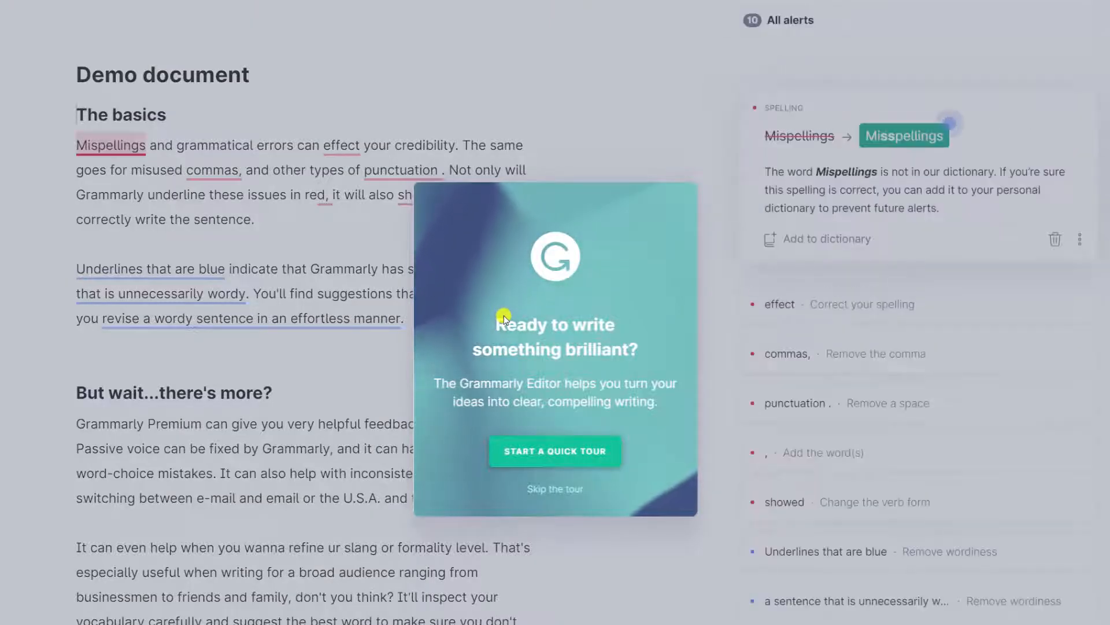
pyautogui.moveTo(575, 514)
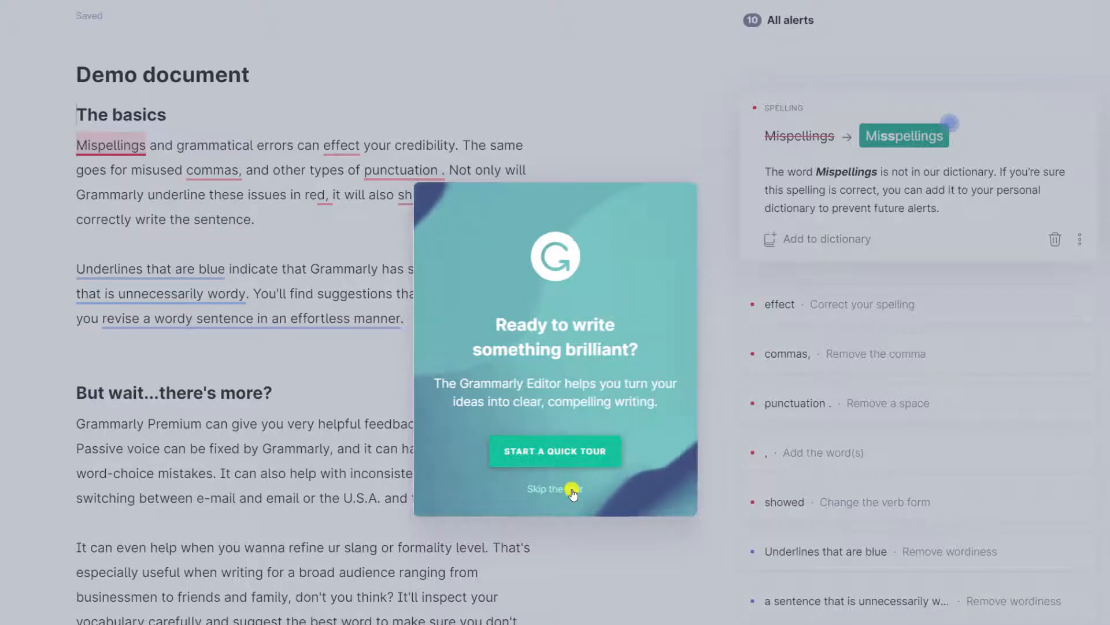
pyautogui.click(555, 488)
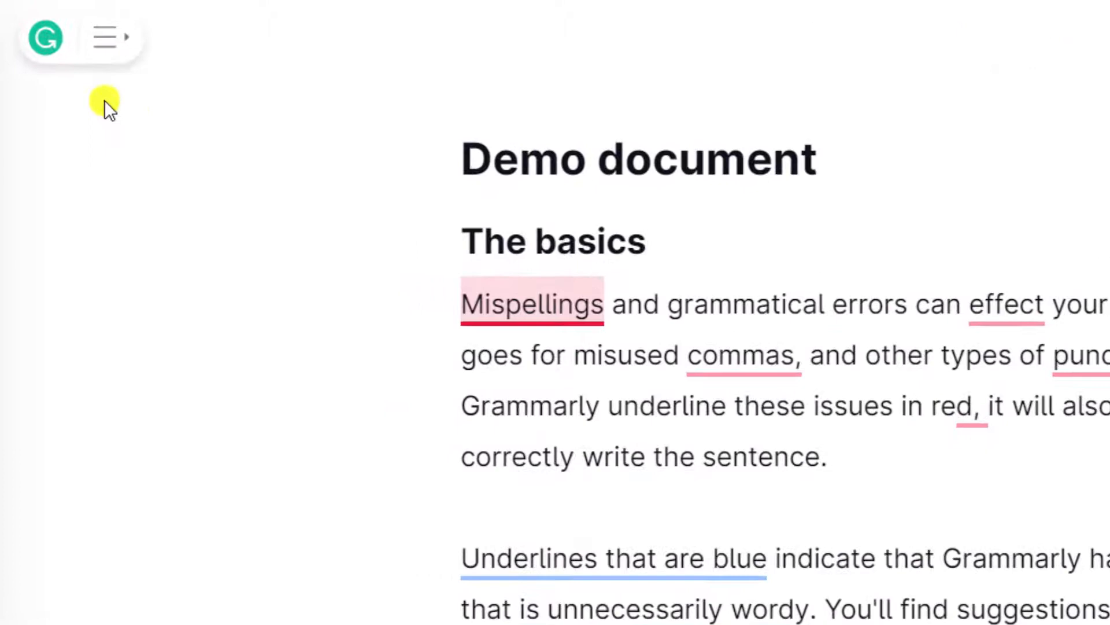
# Return to My Grammarly and start a blank New Document via the extension popup
pyautogui.click(106, 37)
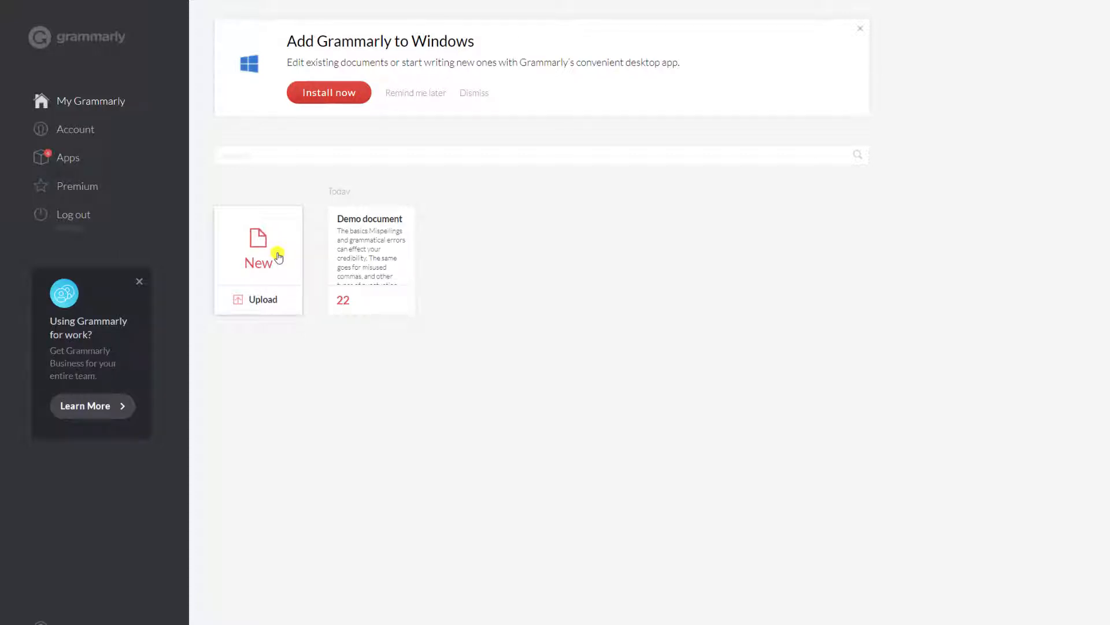
pyautogui.click(258, 258)
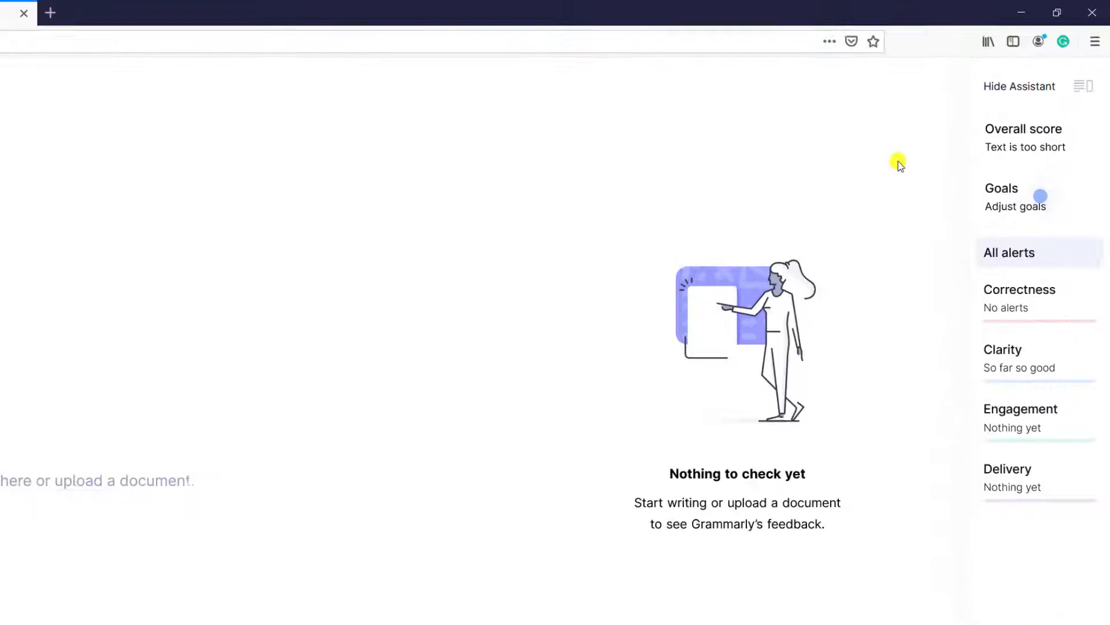
pyautogui.click(1063, 42)
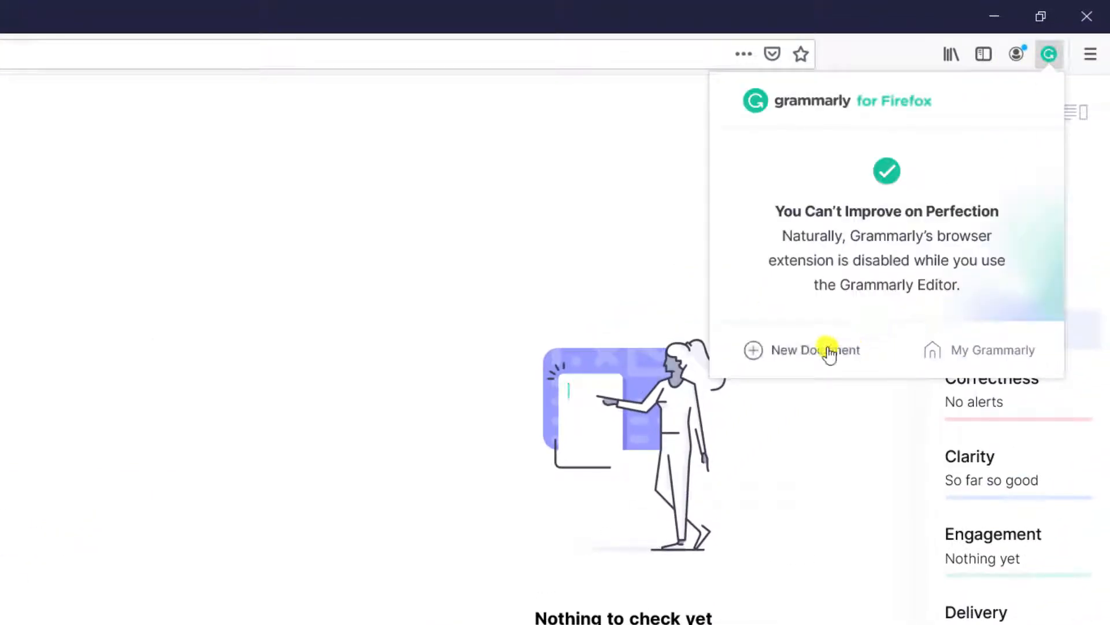
pyautogui.click(815, 350)
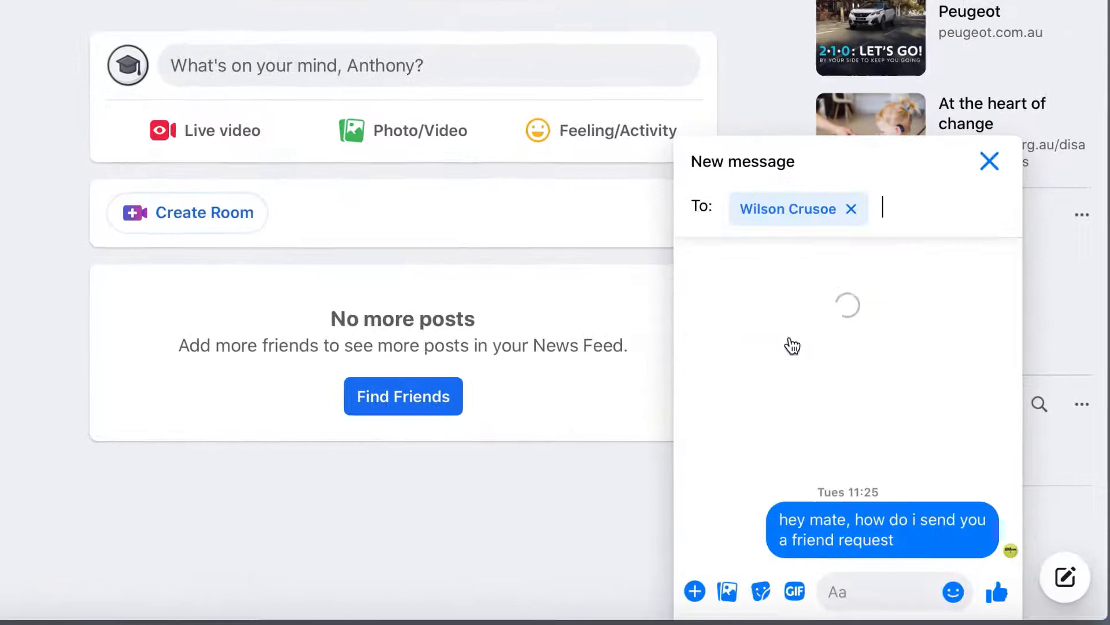
# Write 'hey wilson what you up to?' and accept Grammarly's capitalized 'Wilson'
pyautogui.write('hey wilson')
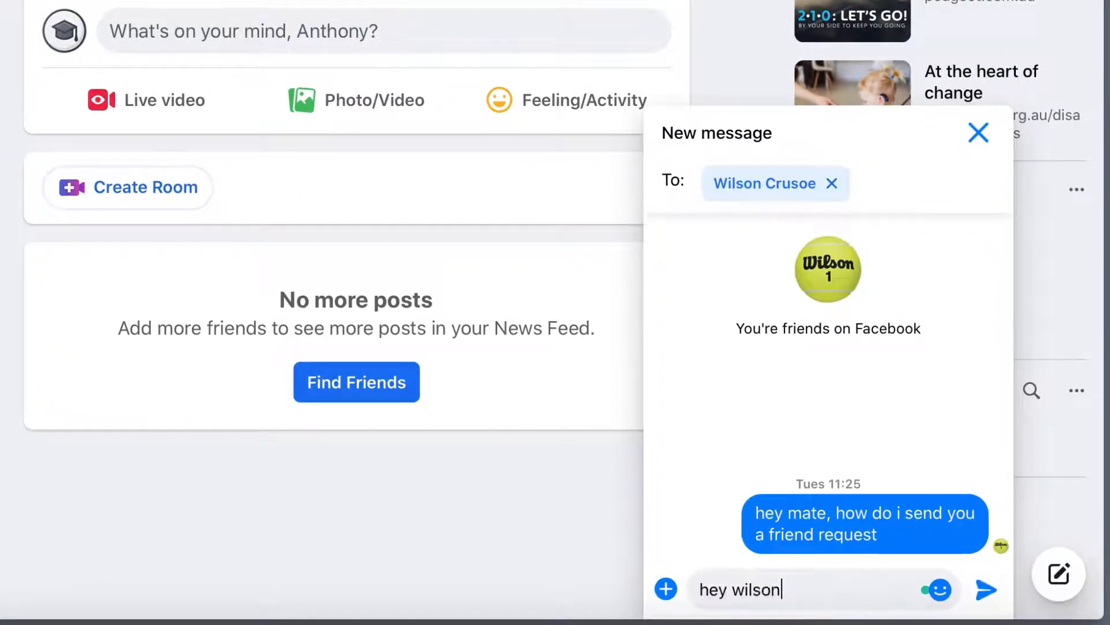
pyautogui.write('what you up to')
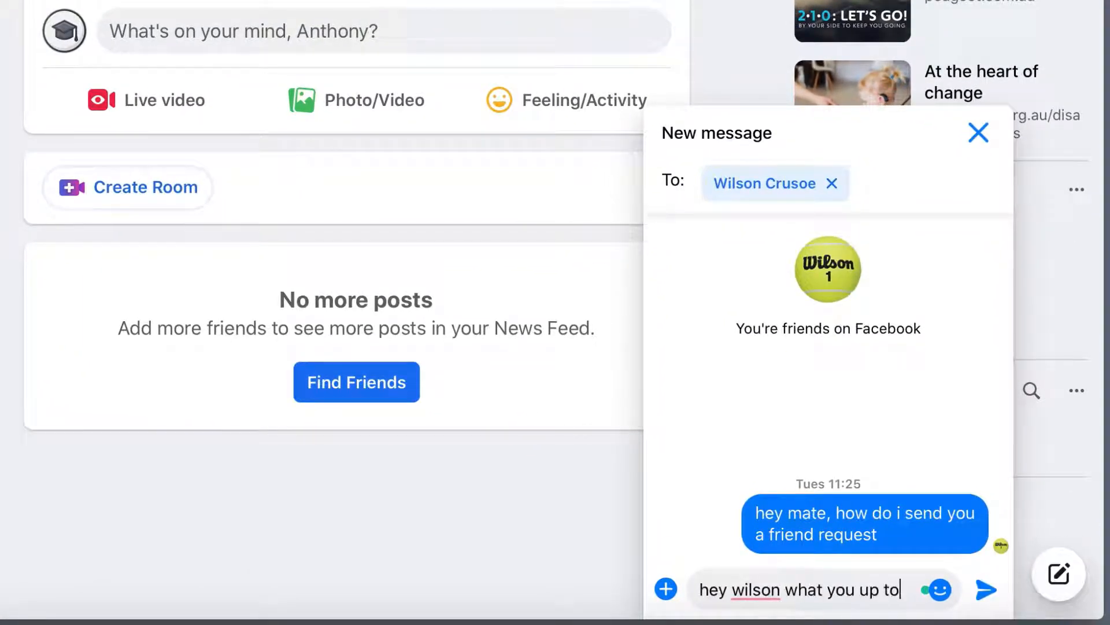
pyautogui.write('?')
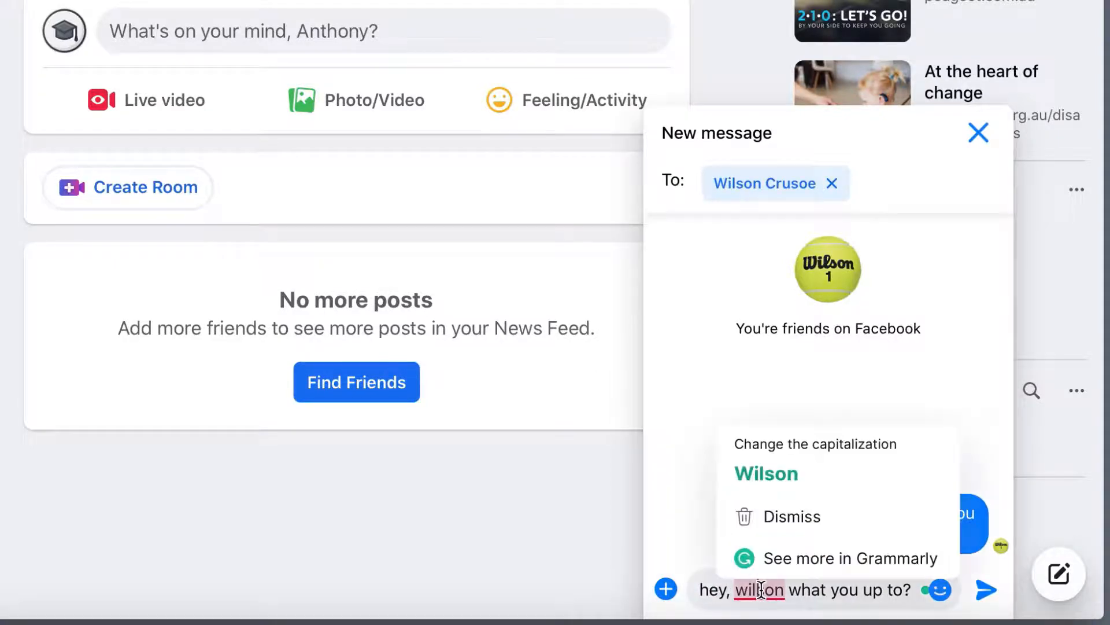
pyautogui.click(765, 473)
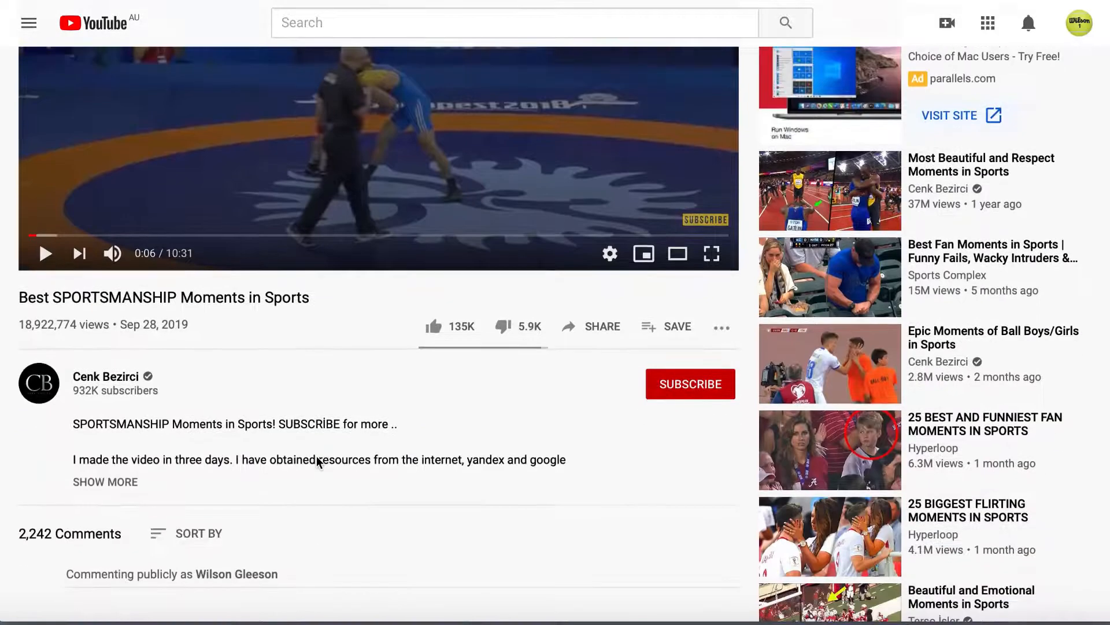
# Comment 'Wow this si awesome!' and apply Grammarly's fixes, replacing 'si' with 'is'
pyautogui.scroll(-3)
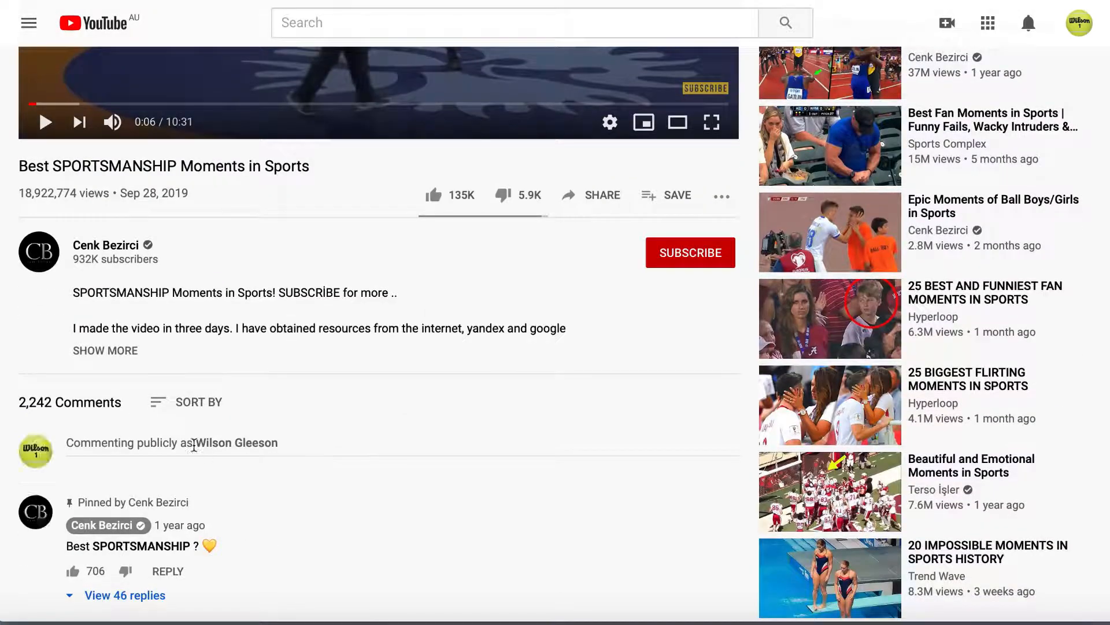
pyautogui.write('Wow this si awesom')
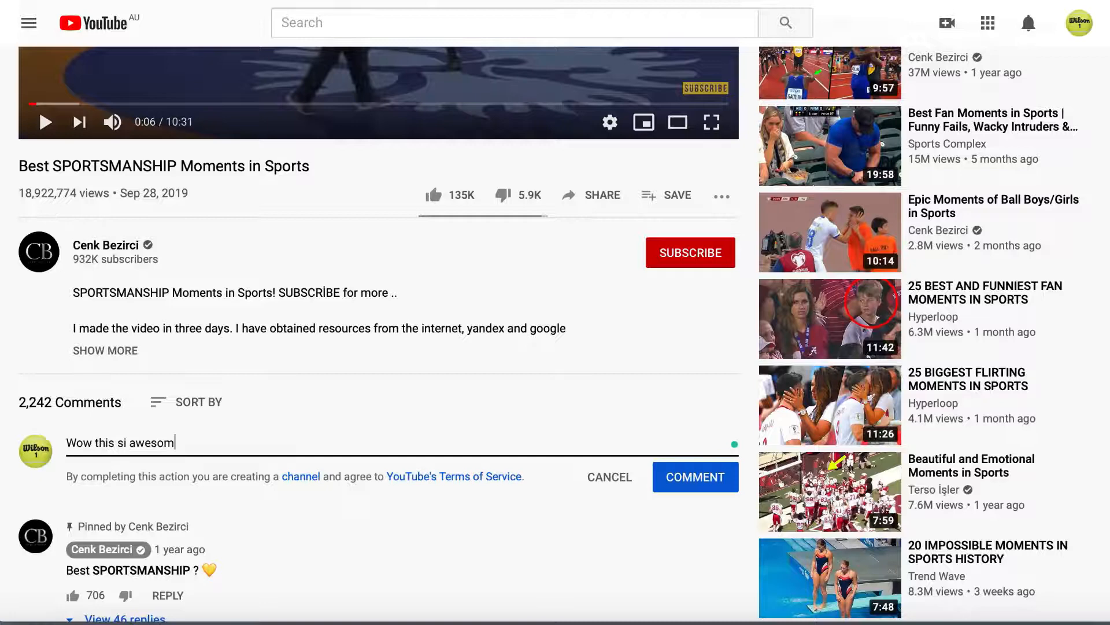
pyautogui.write('e!')
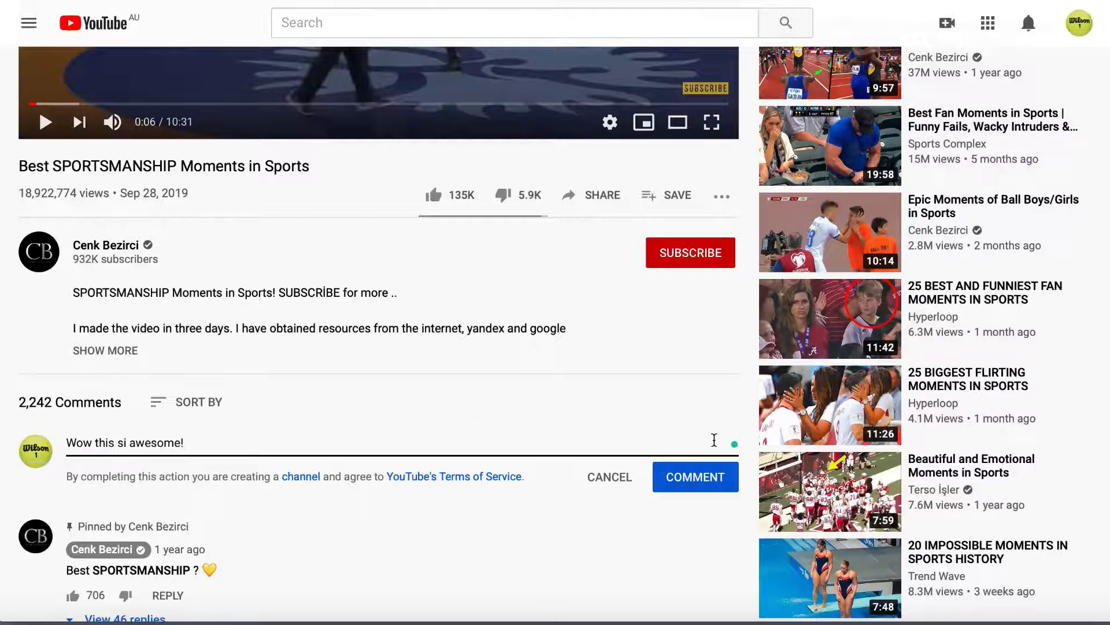
pyautogui.click(733, 443)
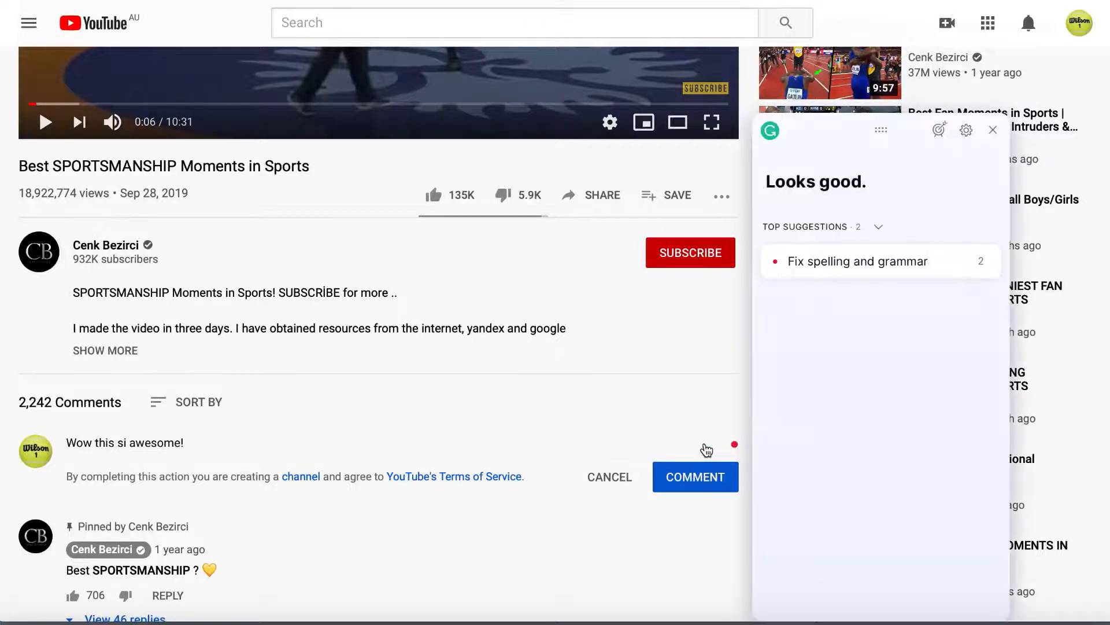
pyautogui.click(860, 260)
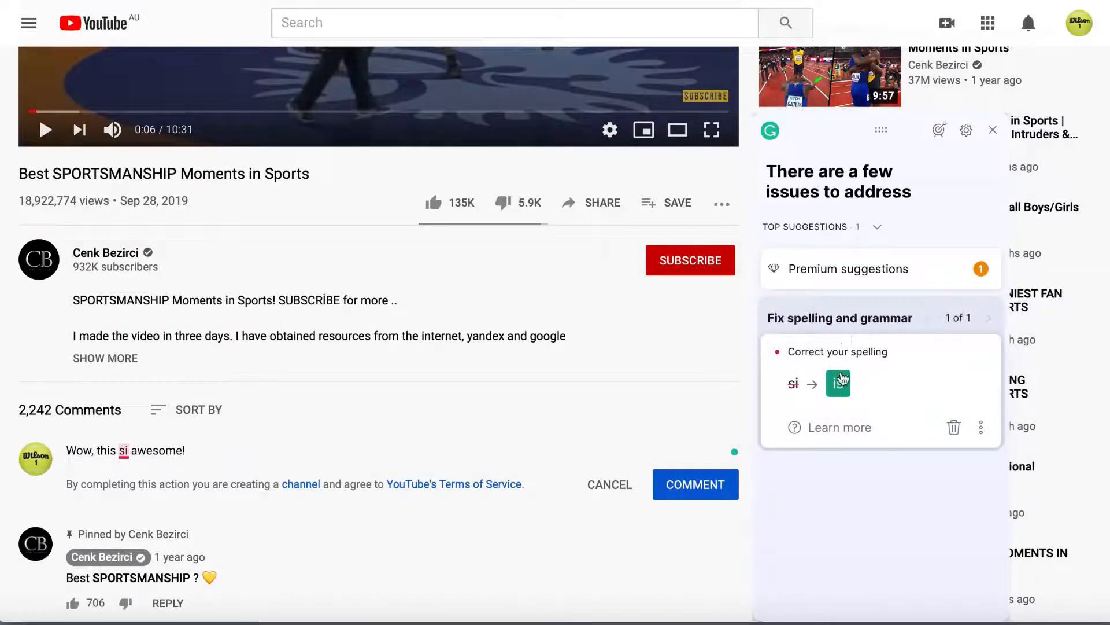
pyautogui.click(839, 383)
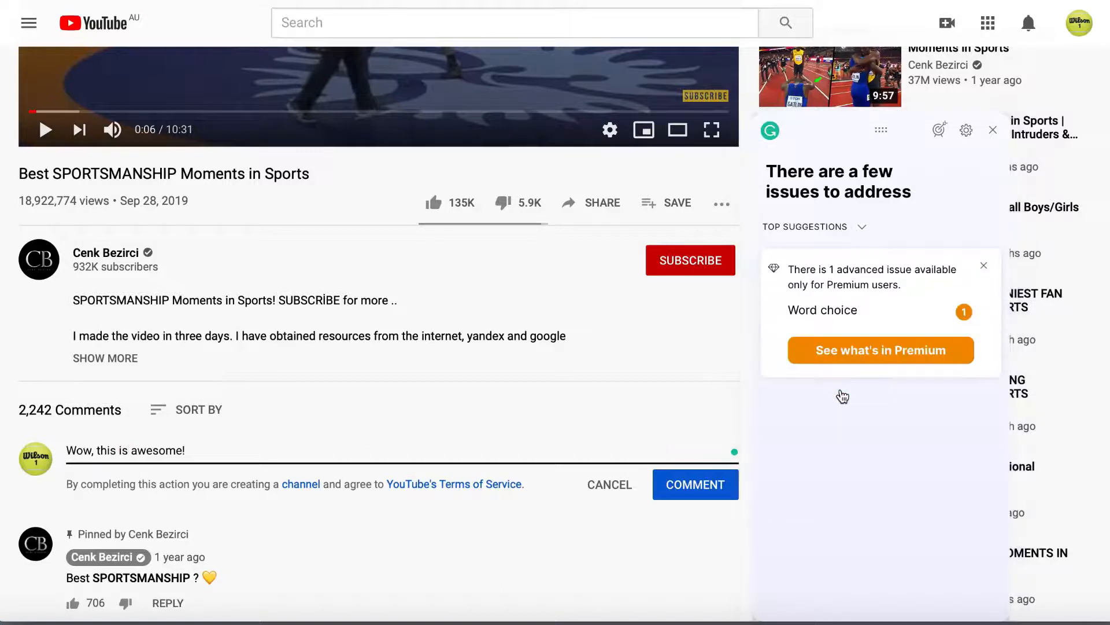